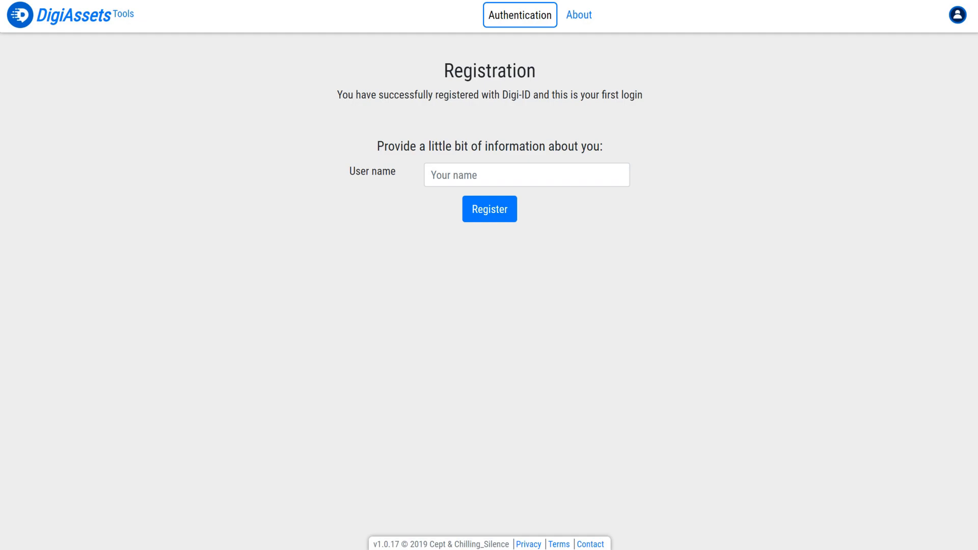
# Register the new Digi-ID account with the user name 'Josiah'
pyautogui.click(526, 174)
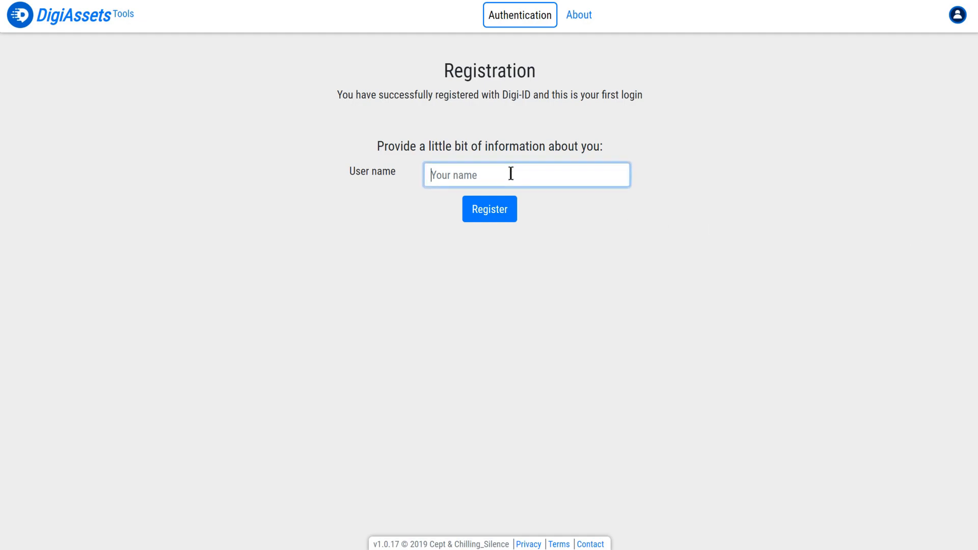
pyautogui.write('Josiah')
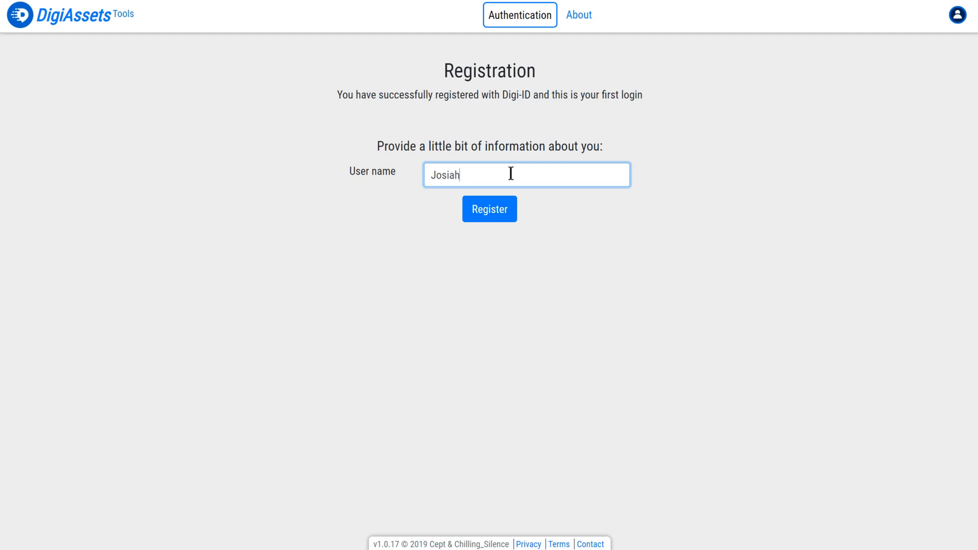
pyautogui.click(489, 209)
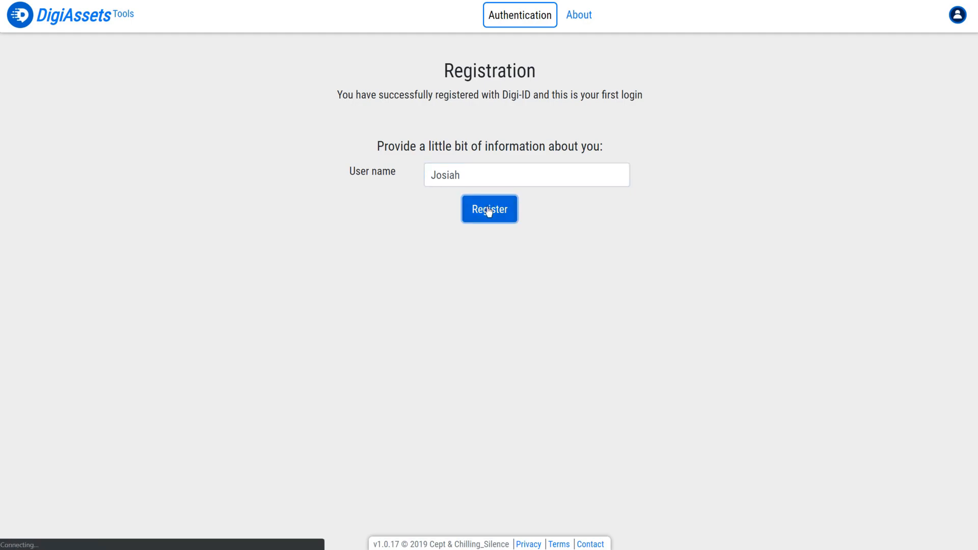
# Refresh the dashboard balance until the 500 DGB deposit appears
pyautogui.click(489, 209)
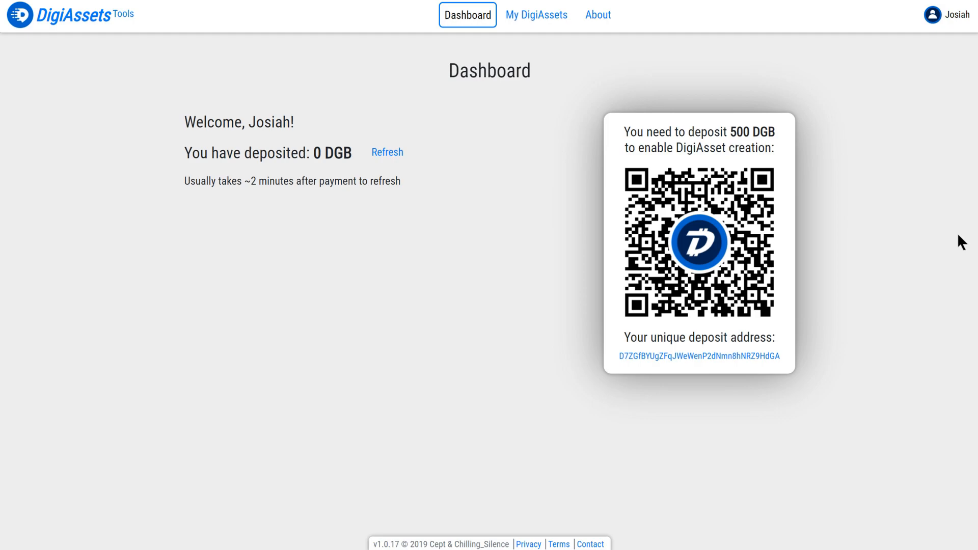
pyautogui.click(387, 152)
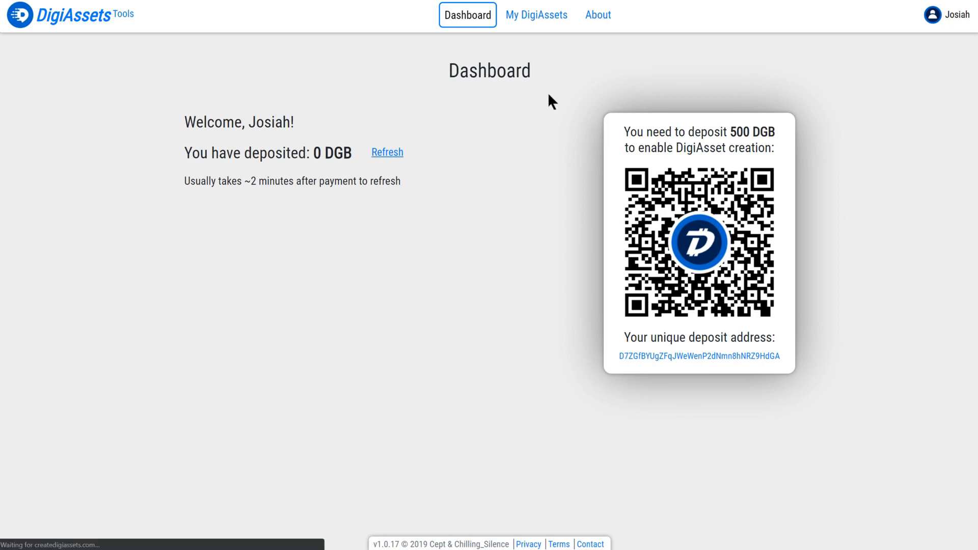
pyautogui.click(387, 152)
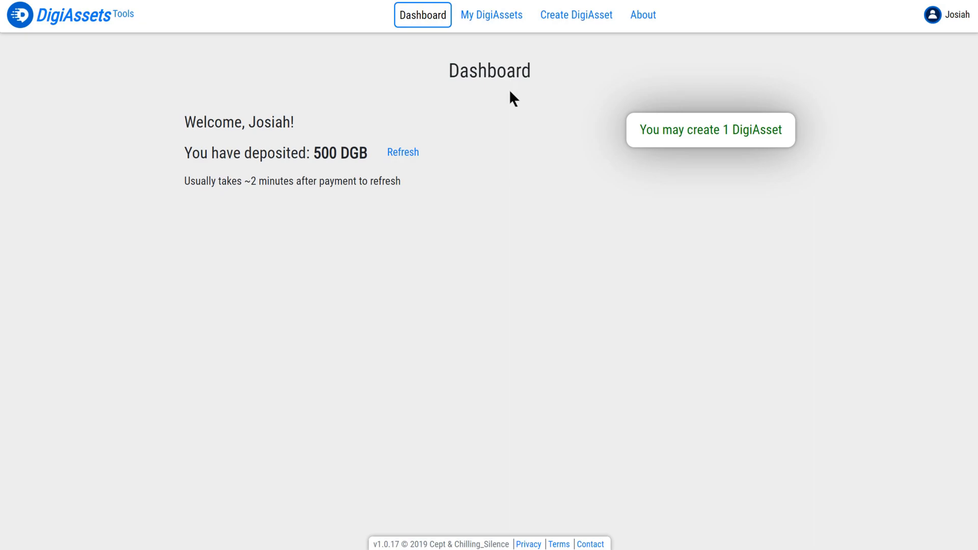
pyautogui.moveTo(573, 16)
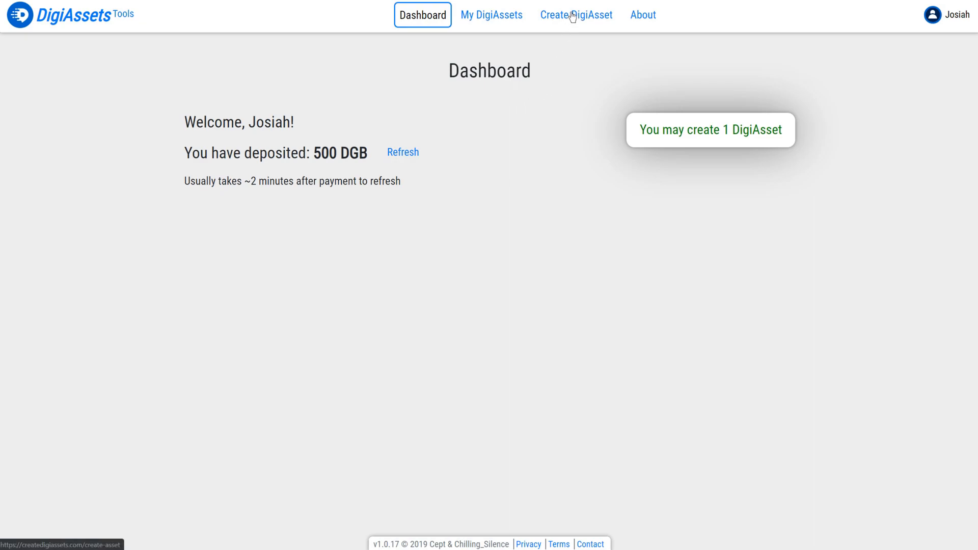
pyautogui.moveTo(570, 19)
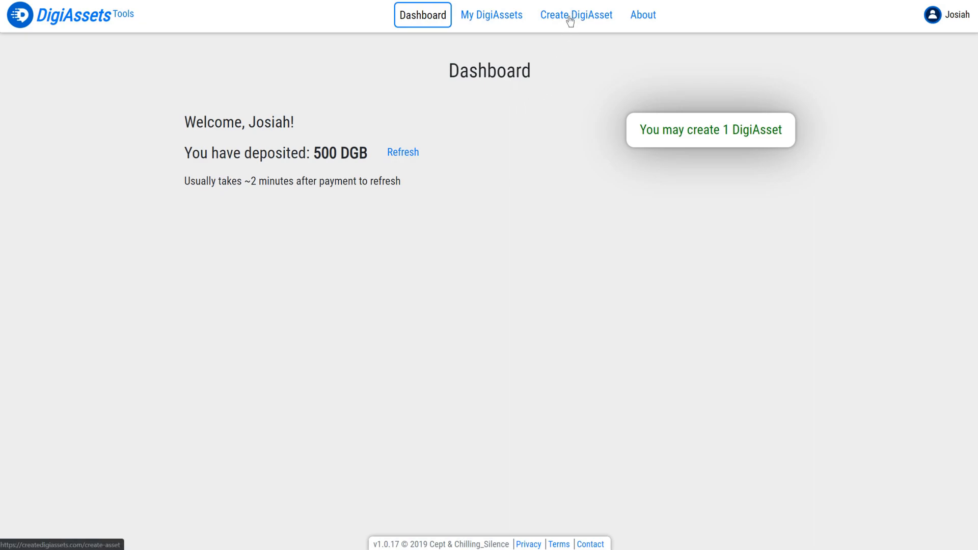
pyautogui.moveTo(567, 28)
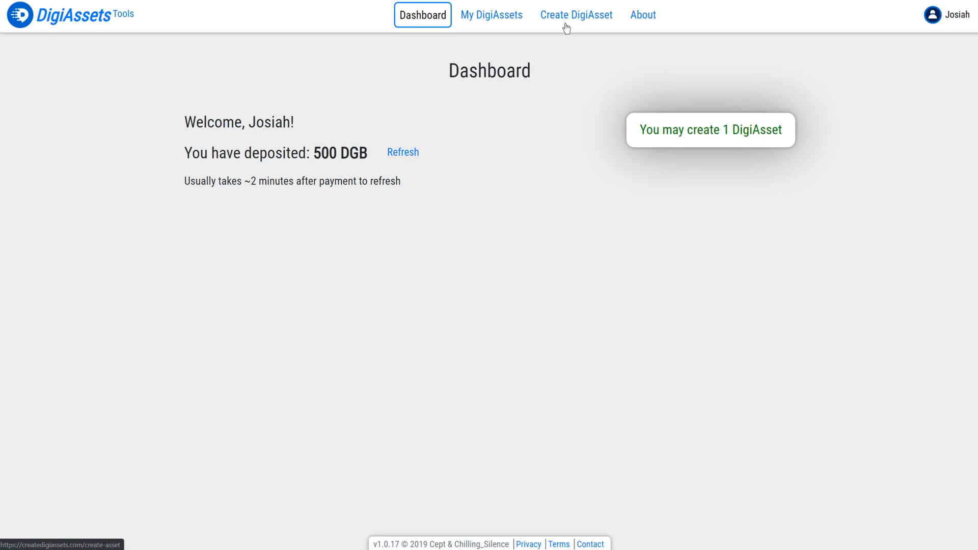
# Open the Create DigiAsset form from the top navigation bar
pyautogui.click(576, 14)
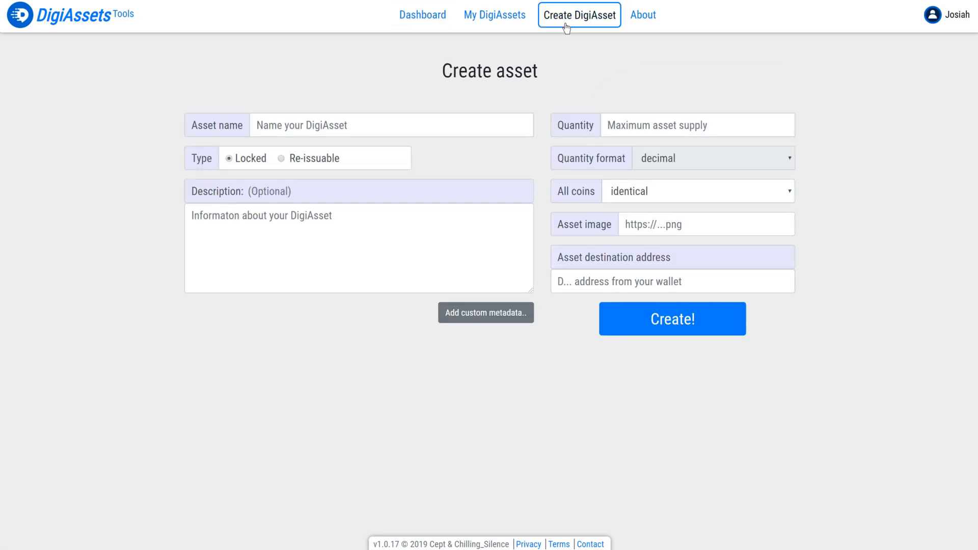
pyautogui.moveTo(577, 49)
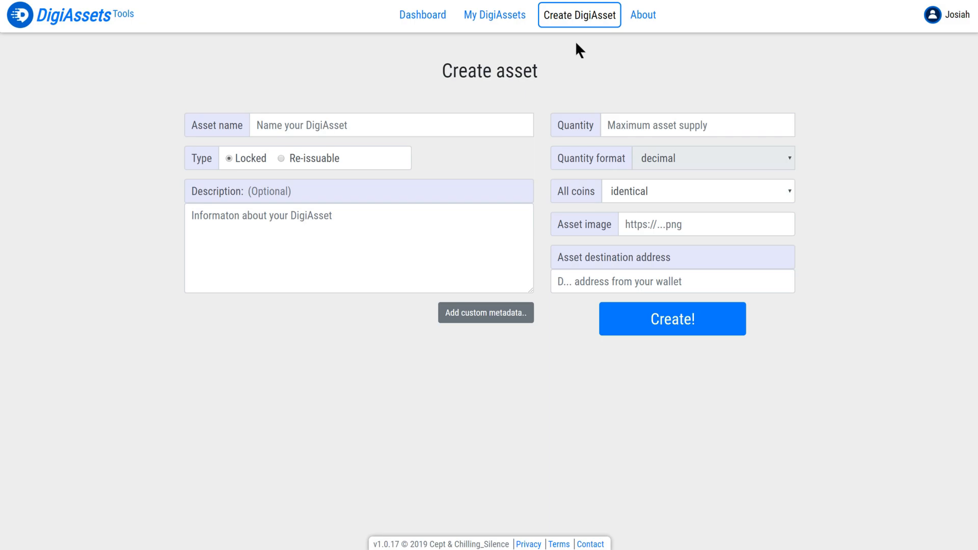
pyautogui.moveTo(655, 220)
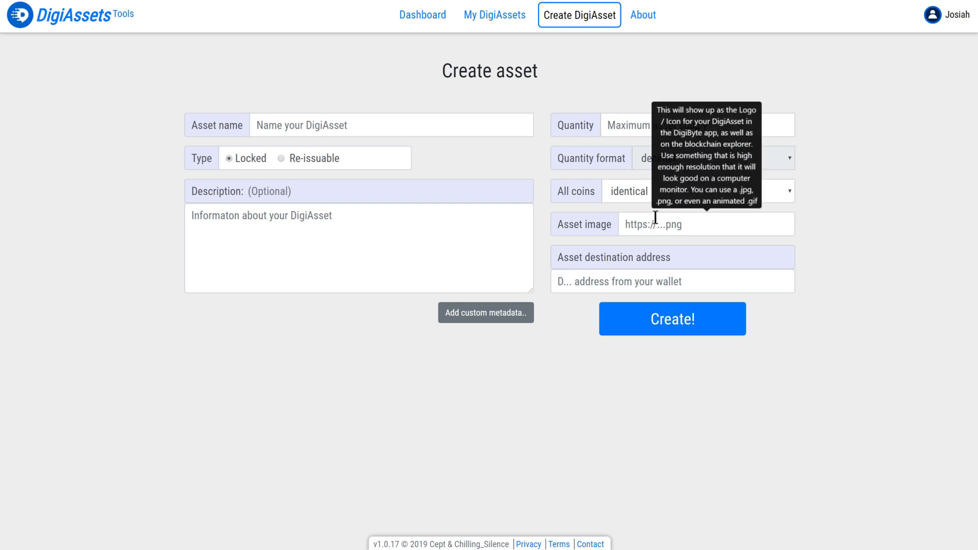
pyautogui.moveTo(708, 221)
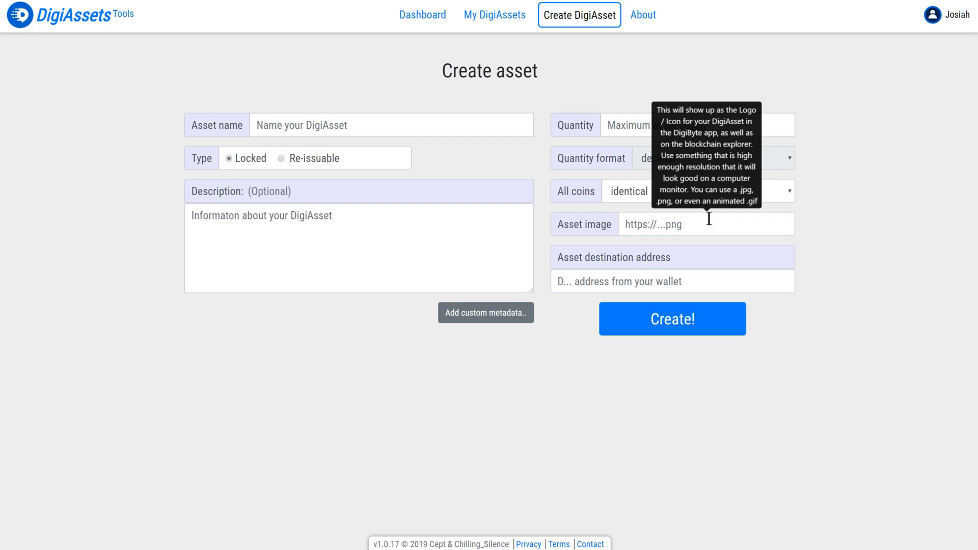
pyautogui.moveTo(645, 108)
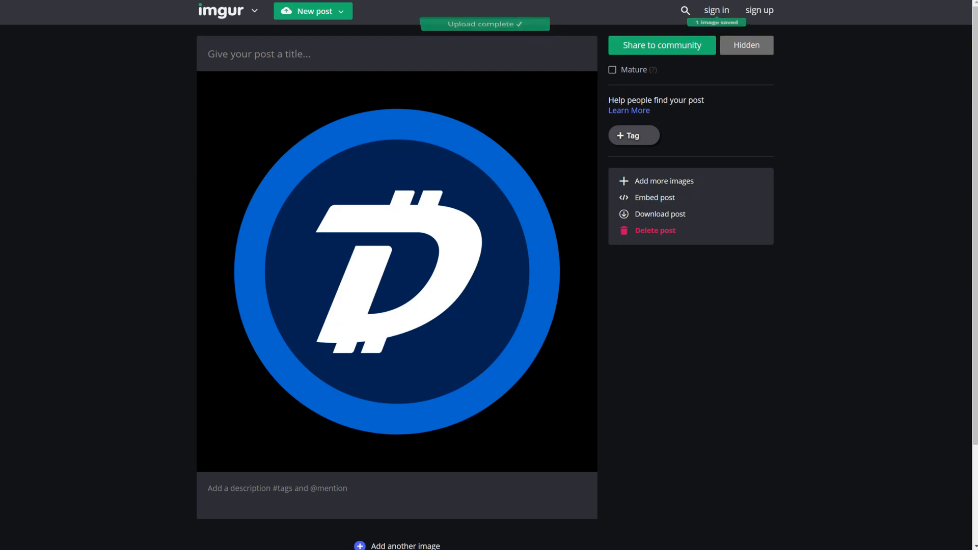
# Bring up the context menu on the uploaded DigiByte logo image in Imgur
pyautogui.rightClick(429, 219)
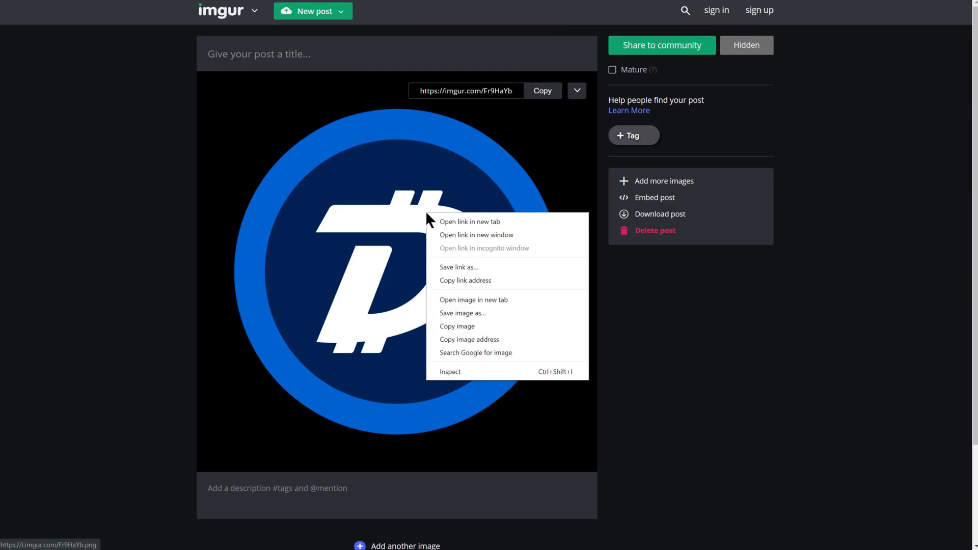
pyautogui.moveTo(461, 296)
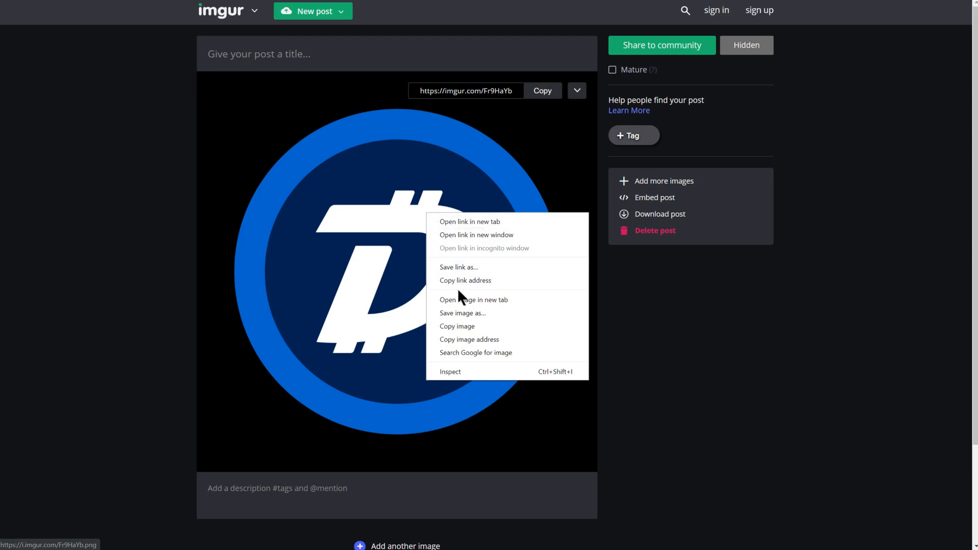
pyautogui.moveTo(480, 342)
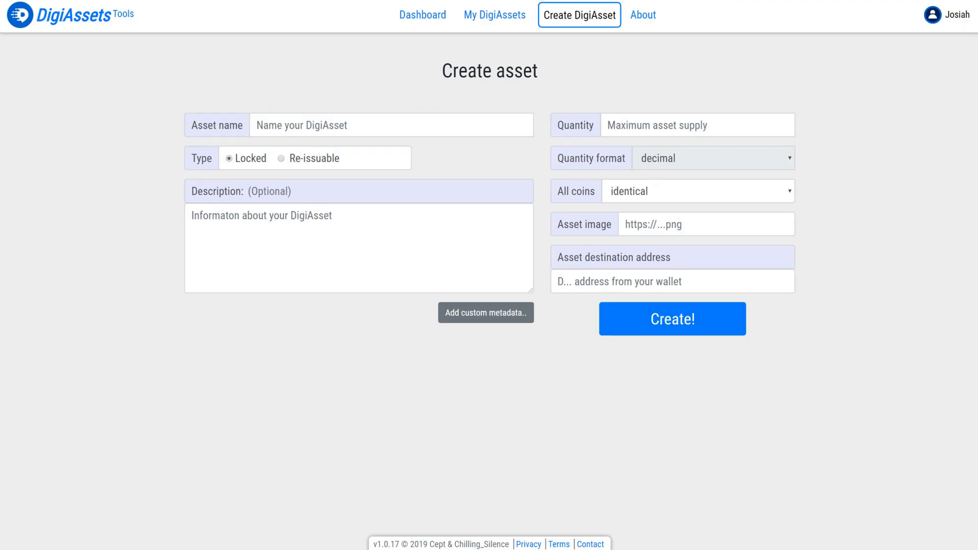
pyautogui.click(705, 224)
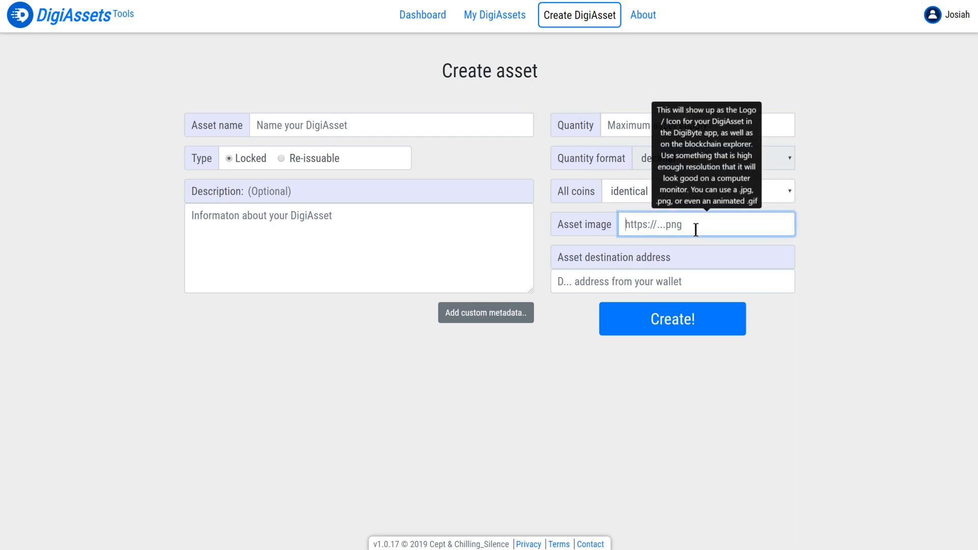
pyautogui.write('https://i.imgur.com/Fr9HaYb.png')
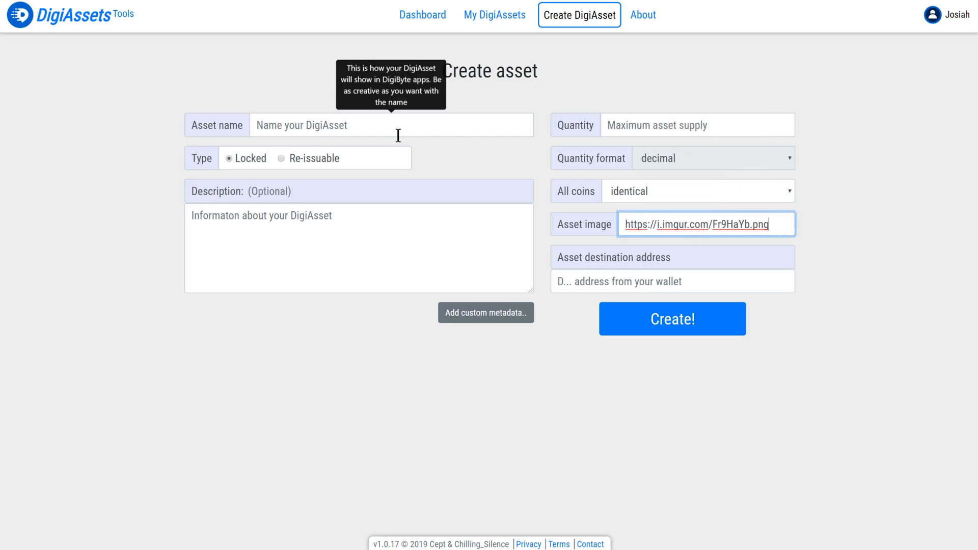
pyautogui.write('Exampl')
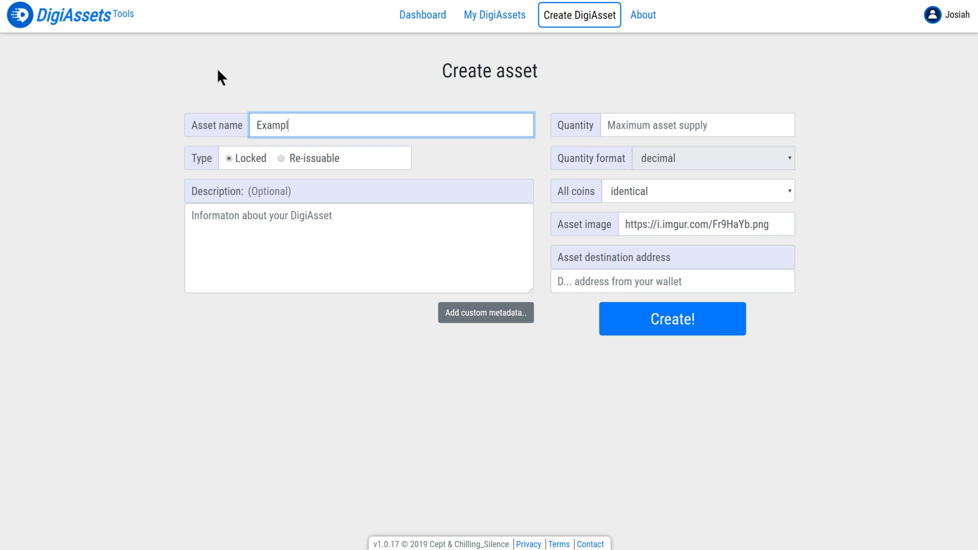
pyautogui.write('e DigiAsset')
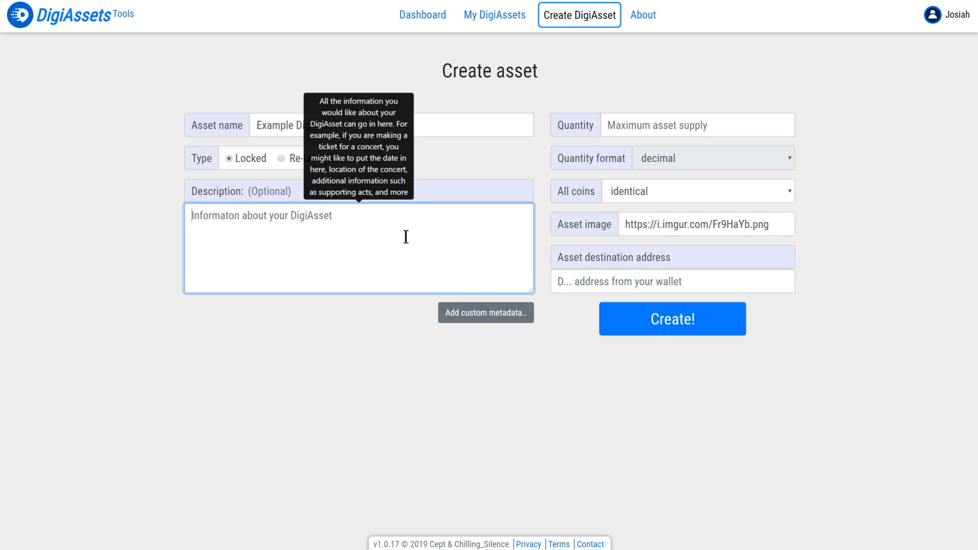
# Enter the description 'This is a demonstration DigiAsset for CreateDigiAssets.com'
pyautogui.write('This is a demon')
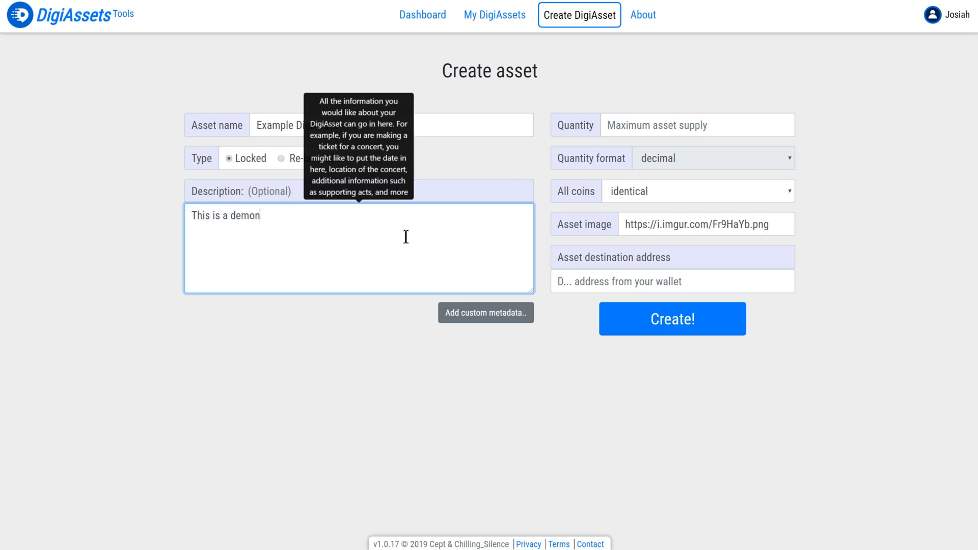
pyautogui.write('stration DigiAsset')
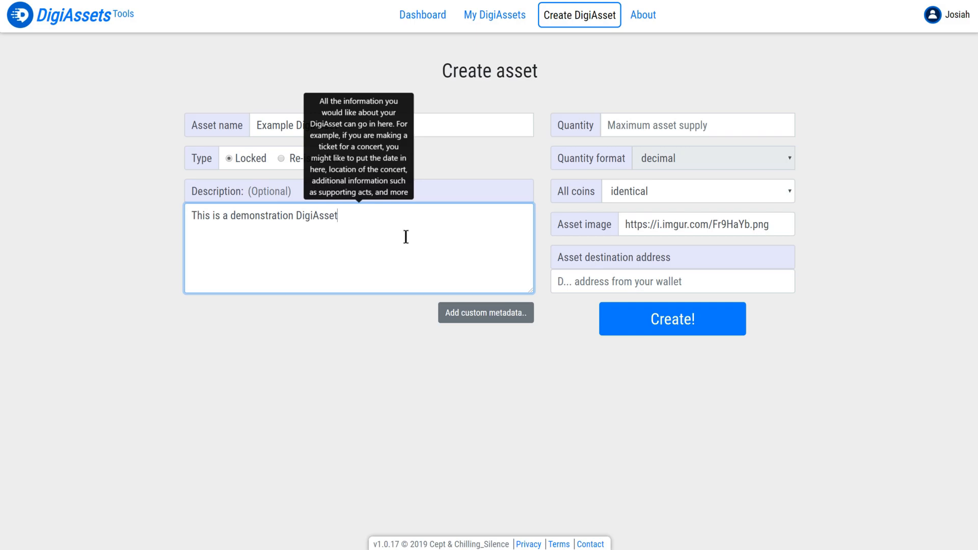
pyautogui.write('for Create')
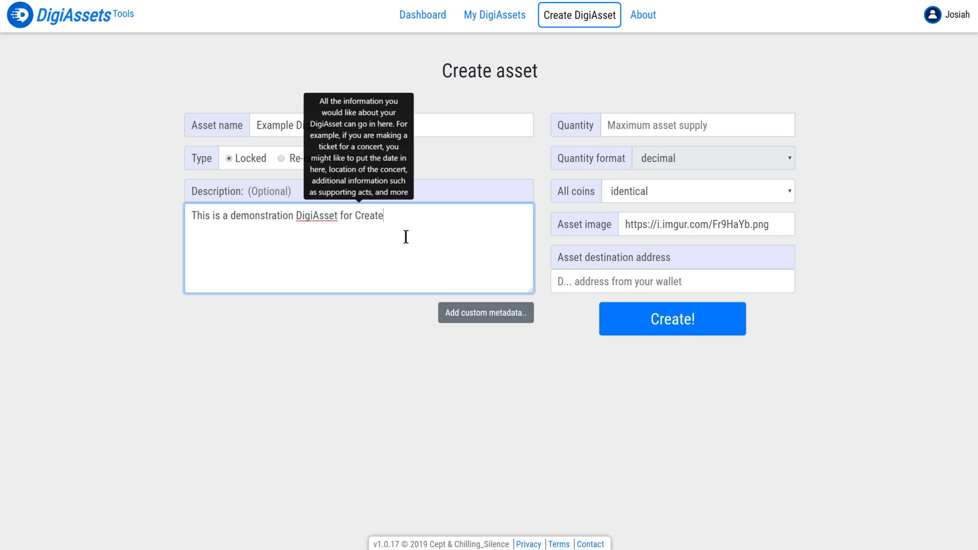
pyautogui.write('DigiAssets.com')
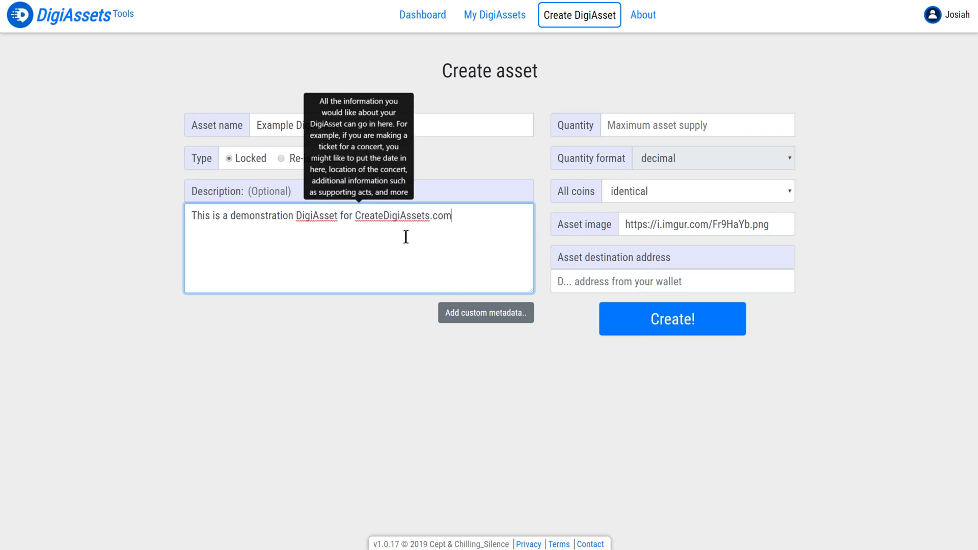
pyautogui.moveTo(661, 85)
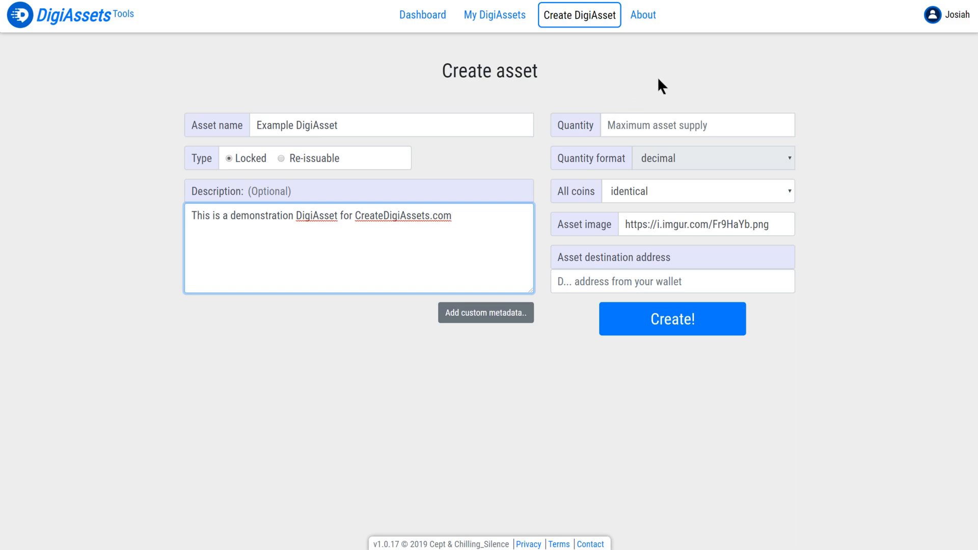
pyautogui.click(687, 124)
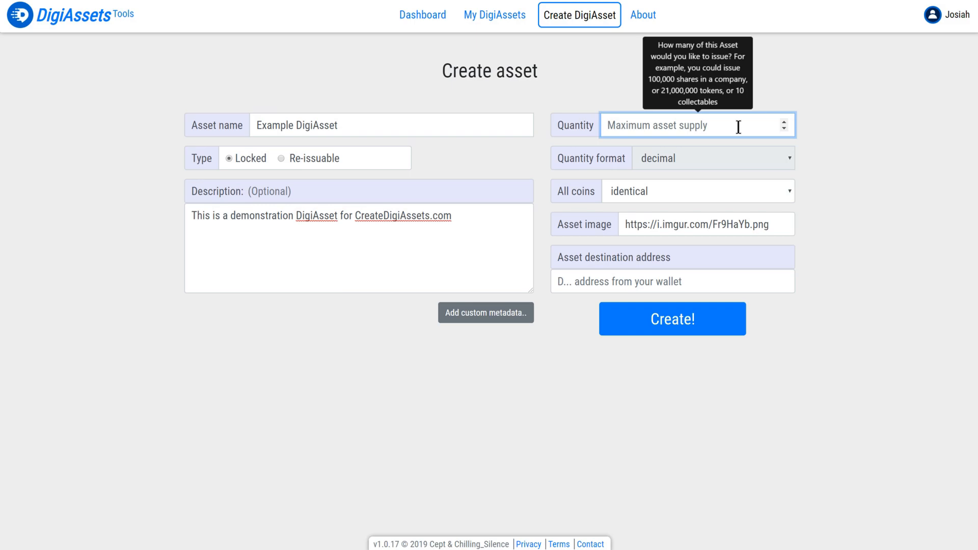
# Enter 100000 as the asset's maximum supply quantity
pyautogui.write('100000')
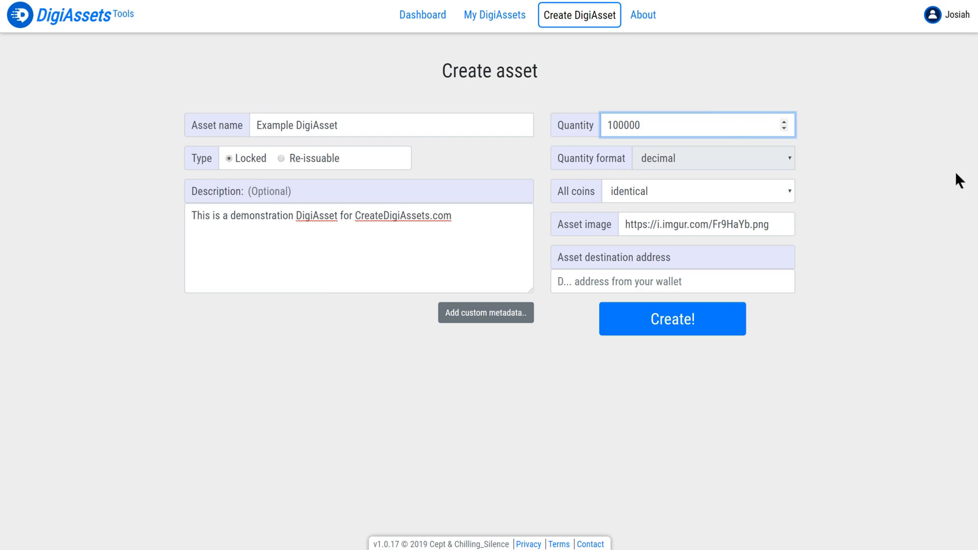
pyautogui.moveTo(236, 173)
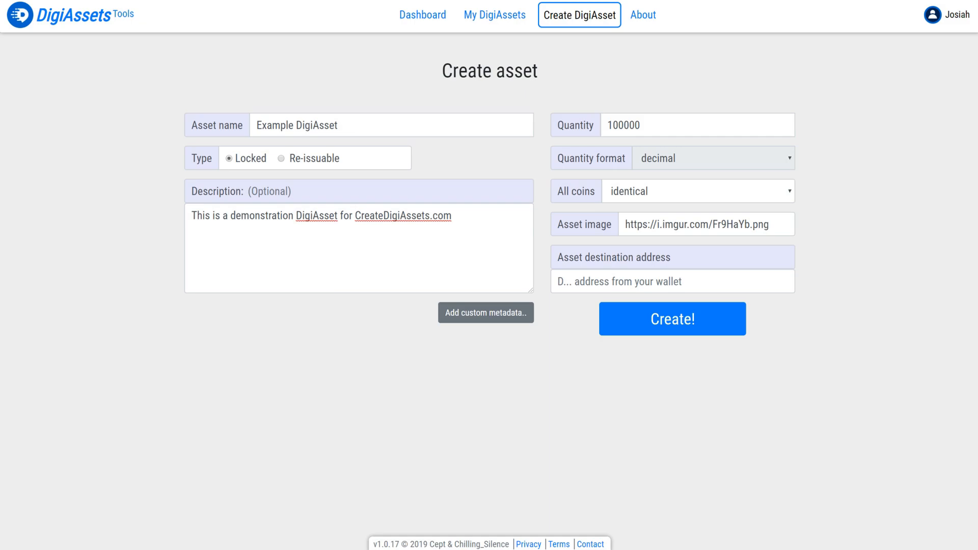
pyautogui.click(672, 281)
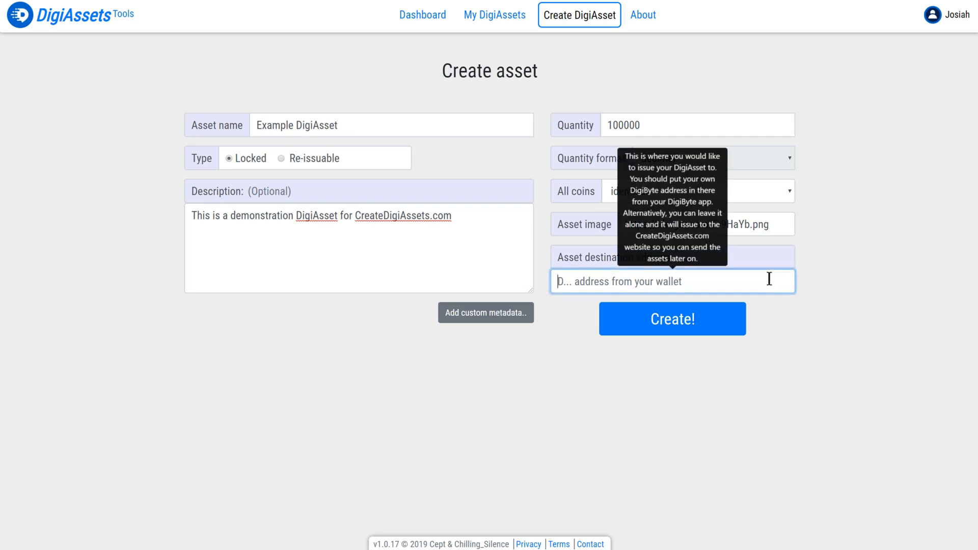
pyautogui.write('DDo9k22TyMYG51563GvVufNPJ9D8DRFss9')
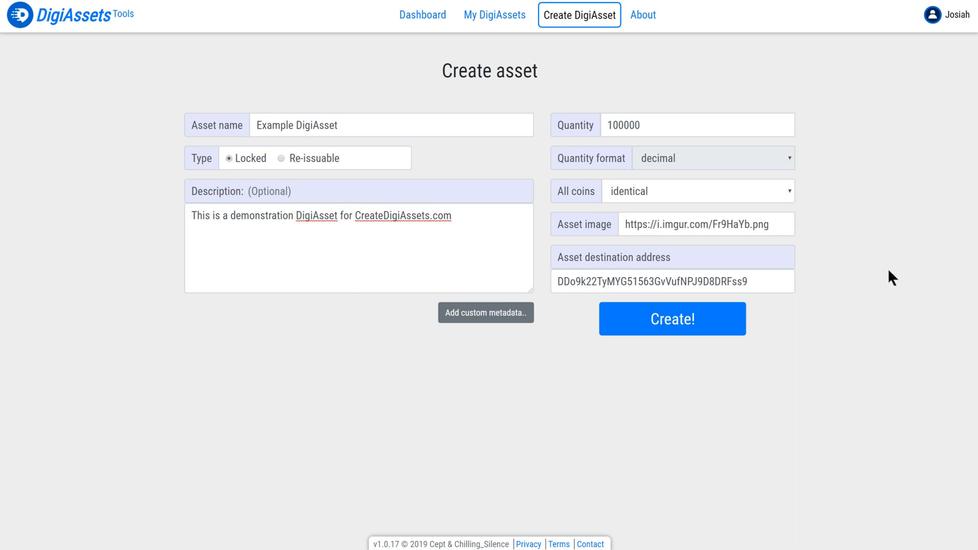
# Create the Example DigiAsset and close the success popup showing its asset ID
pyautogui.click(673, 319)
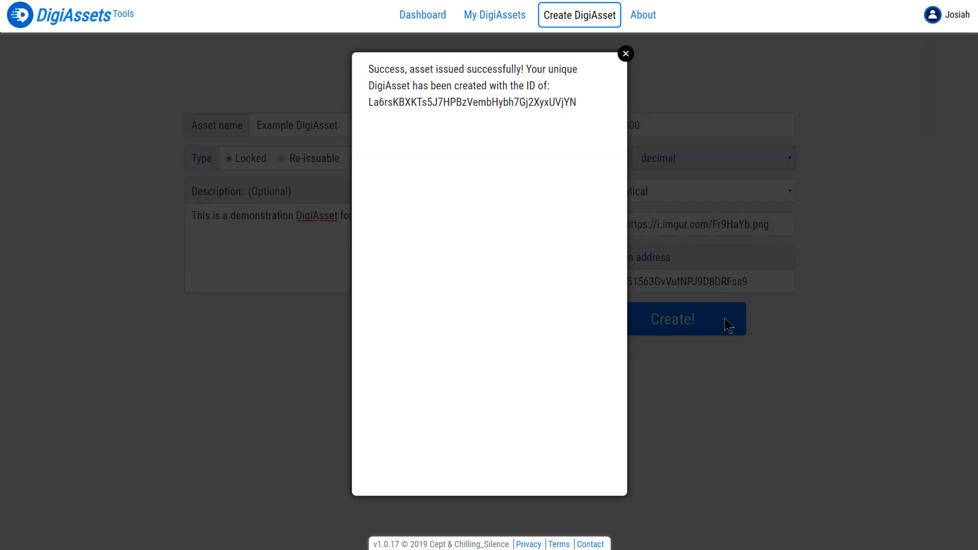
pyautogui.click(625, 53)
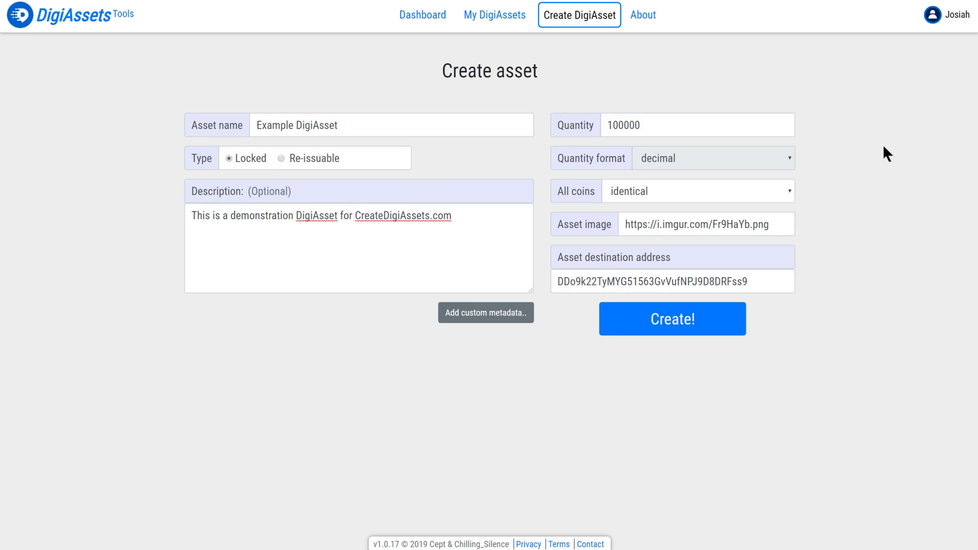
pyautogui.moveTo(893, 163)
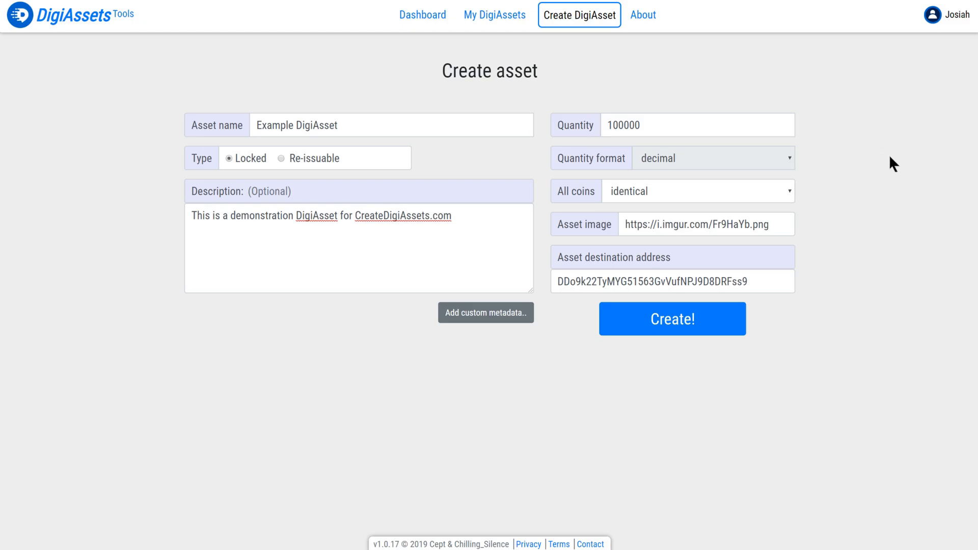
# Look up the destination wallet address in DigiExplorer to view its asset transactions
pyautogui.click(672, 319)
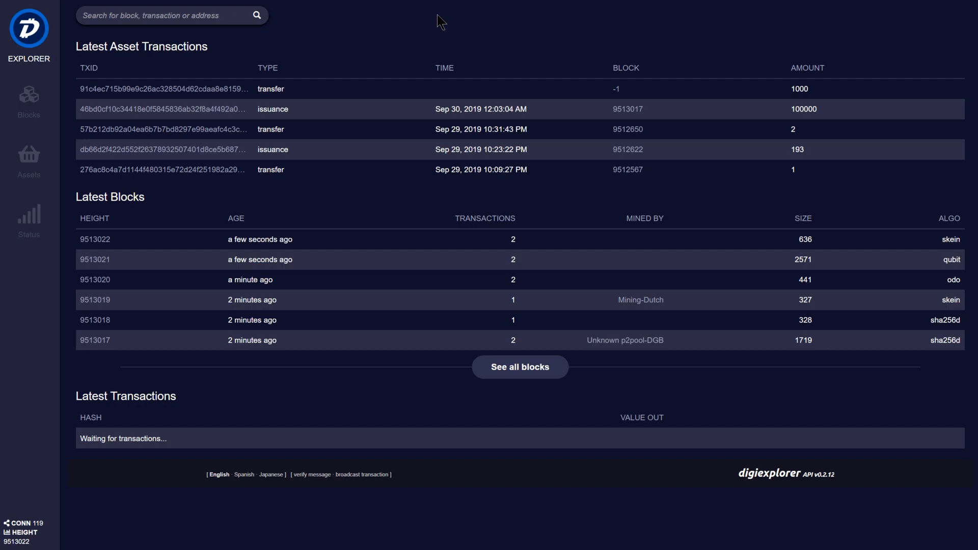
pyautogui.moveTo(393, 27)
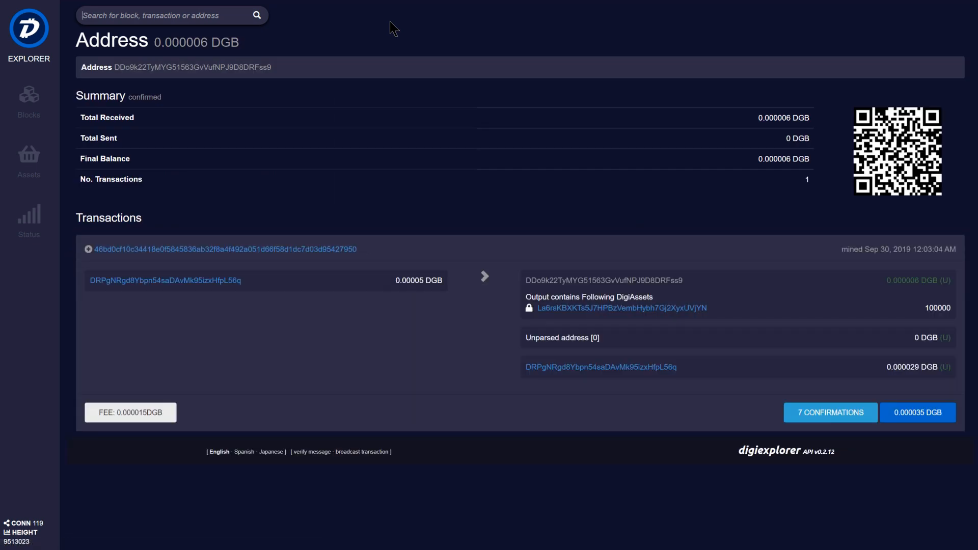
pyautogui.moveTo(576, 113)
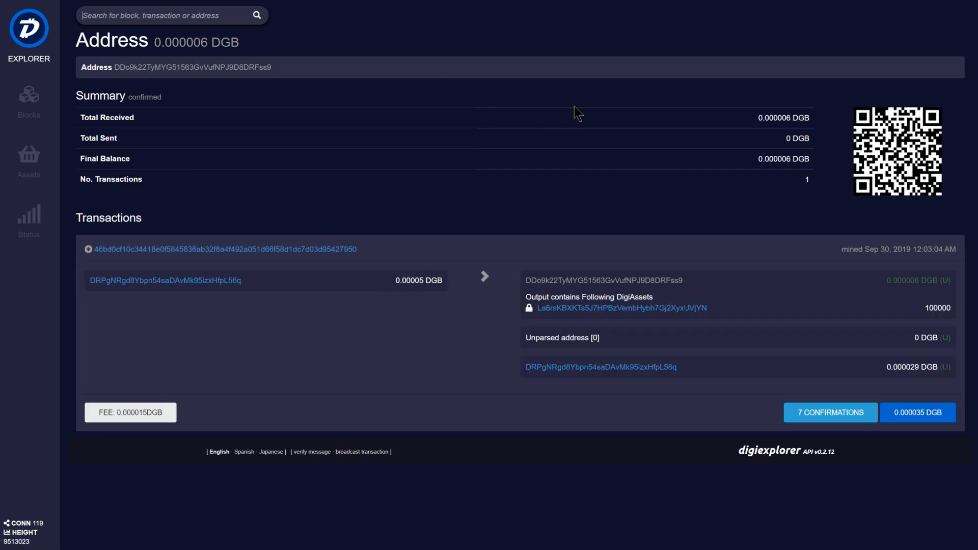
pyautogui.moveTo(721, 313)
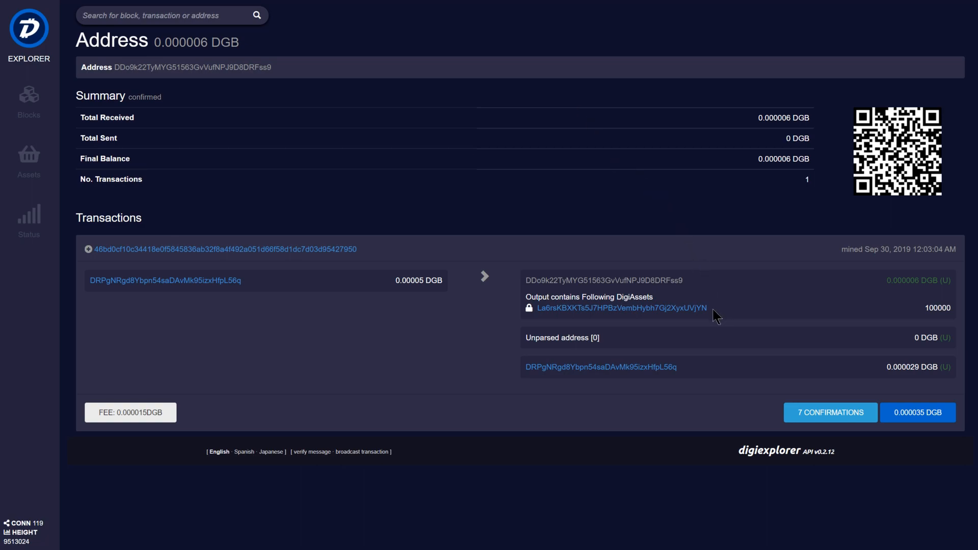
# Open the Example DigiAsset page showing a locked asset with supply 100000
pyautogui.click(619, 308)
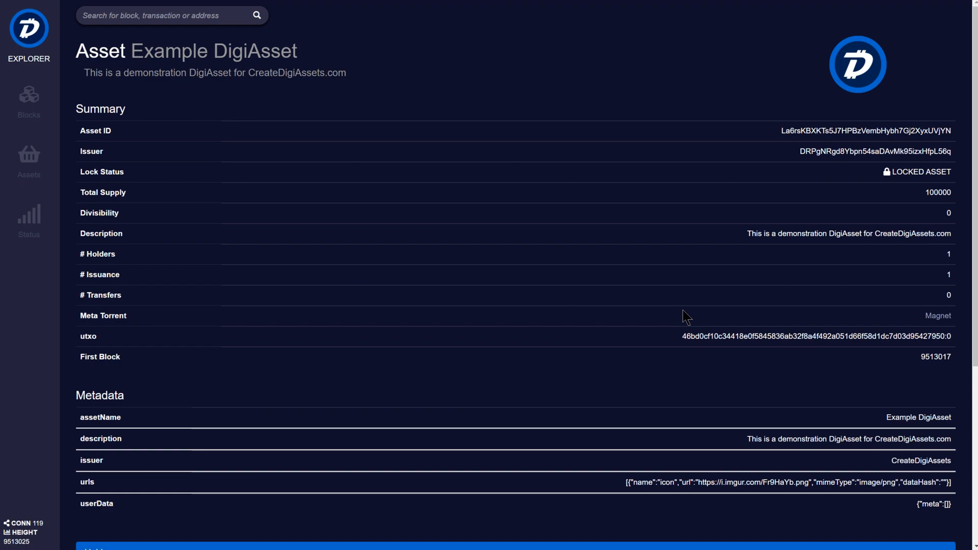
pyautogui.moveTo(870, 197)
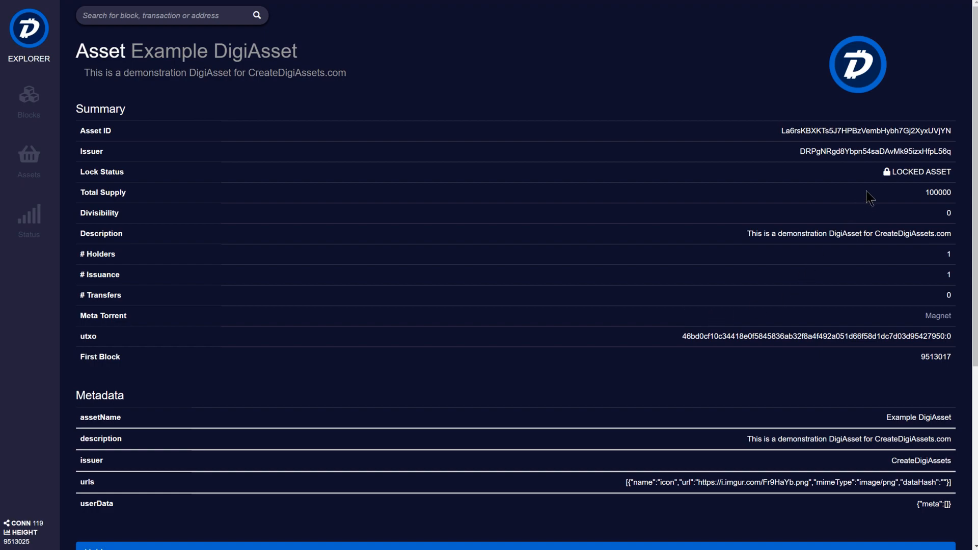
pyautogui.moveTo(891, 186)
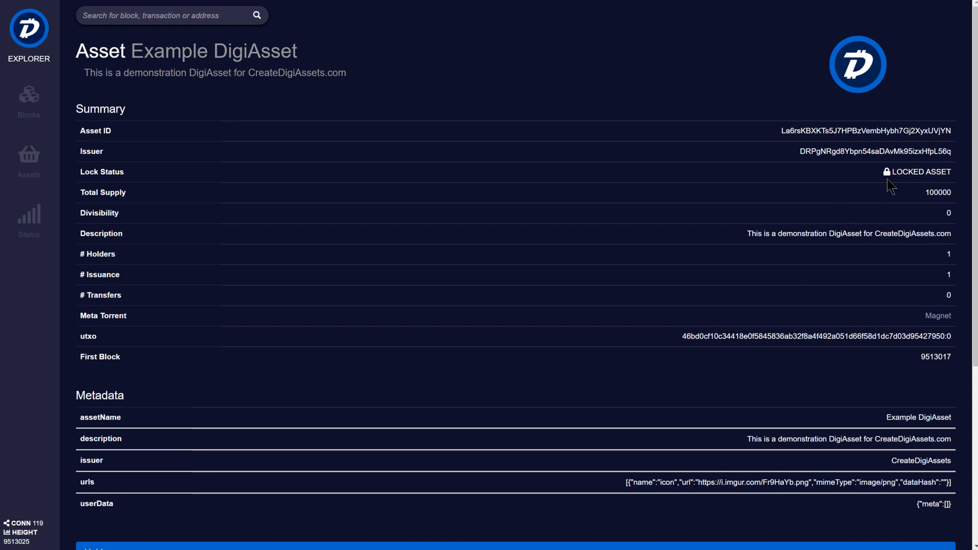
pyautogui.moveTo(133, 69)
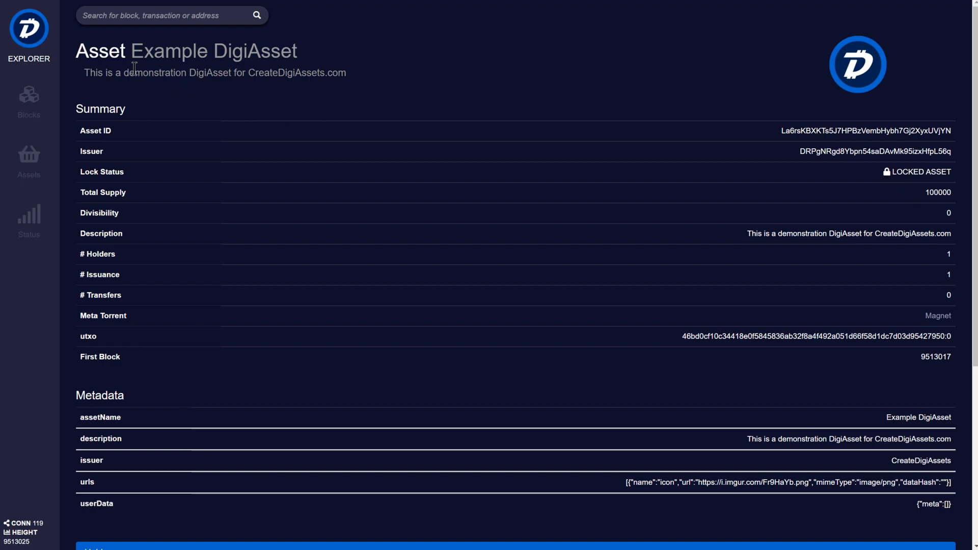
pyautogui.moveTo(285, 87)
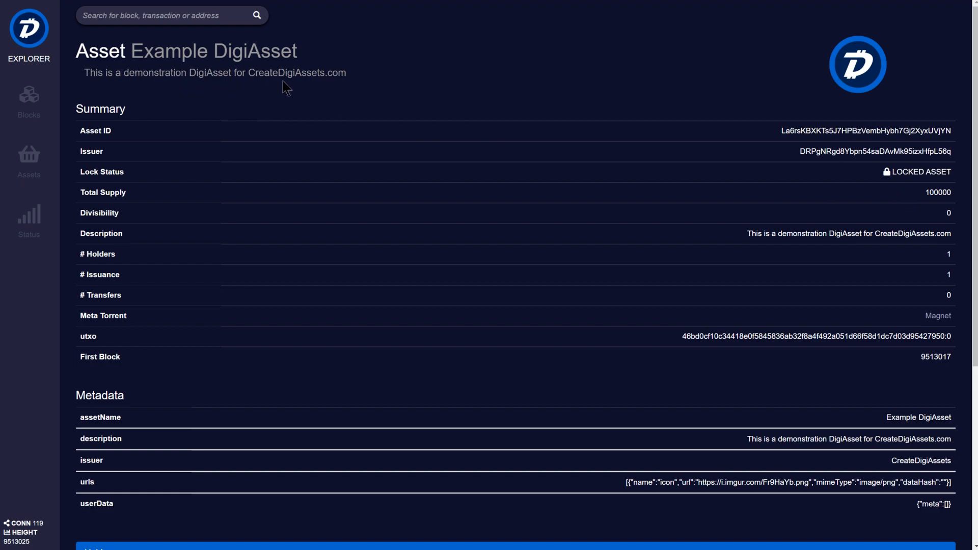
pyautogui.moveTo(717, 244)
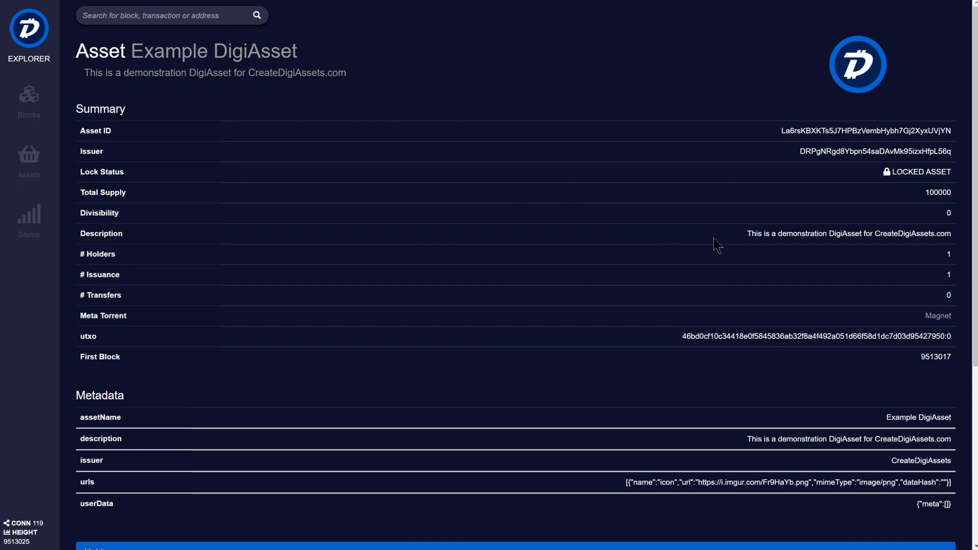
pyautogui.moveTo(941, 251)
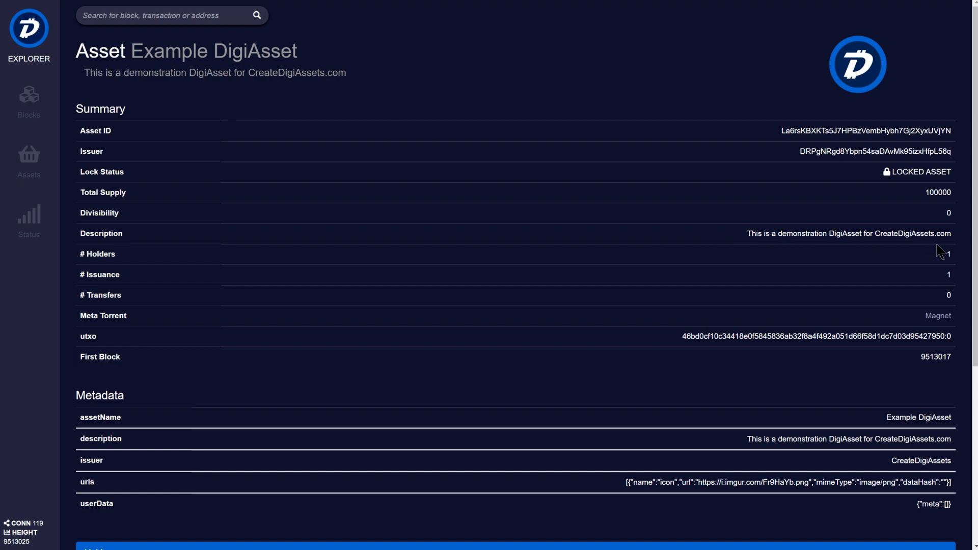
pyautogui.moveTo(931, 261)
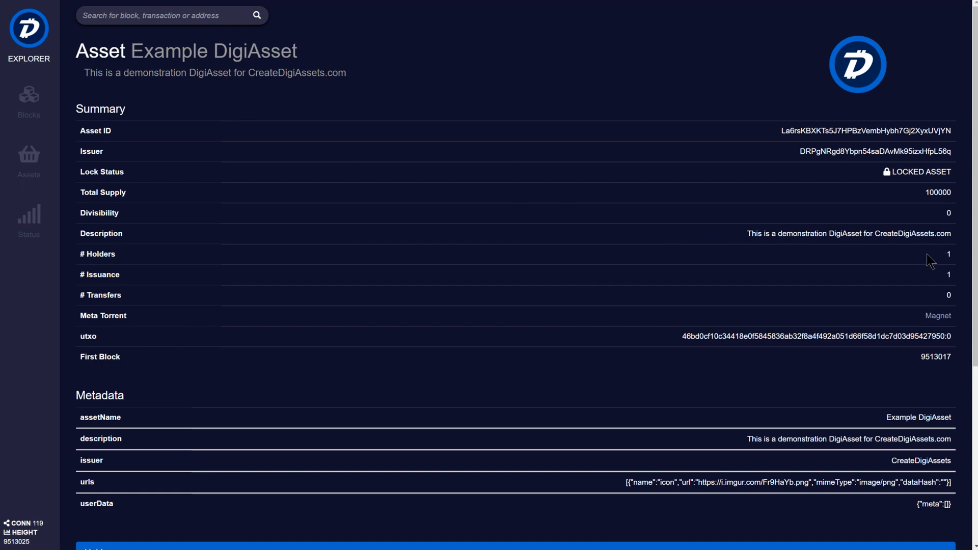
pyautogui.moveTo(936, 286)
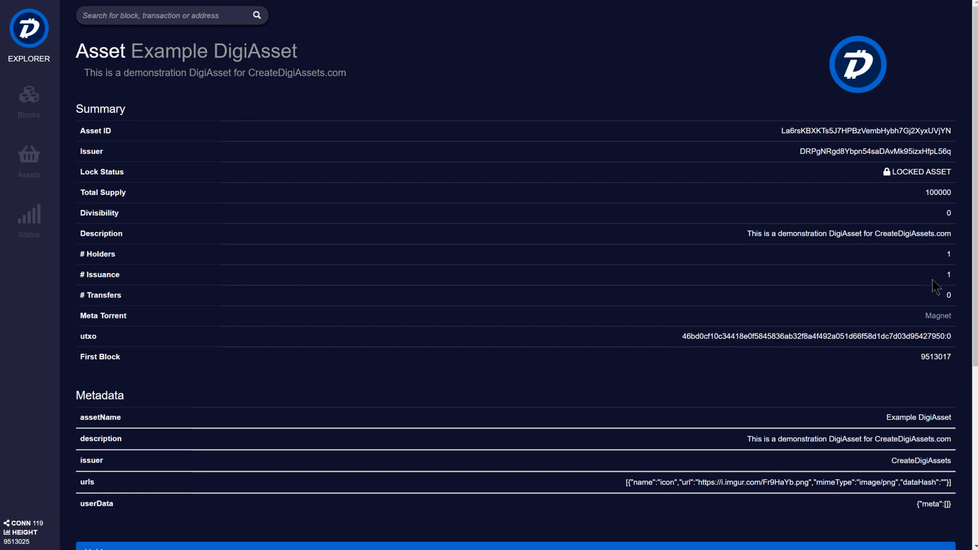
pyautogui.moveTo(932, 306)
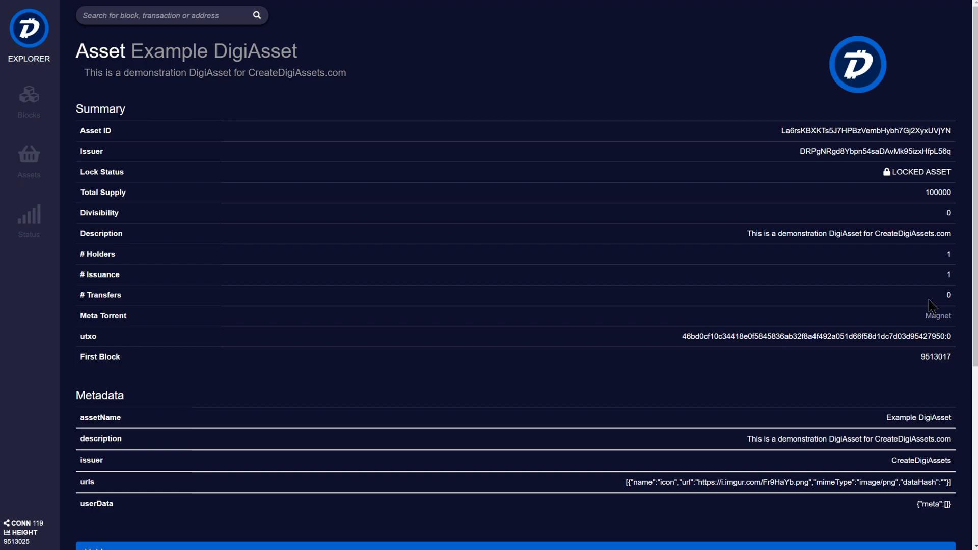
# Scroll the asset page to the Holders and Issue Transactions panels, showing one holder with 100000
pyautogui.scroll(-3)
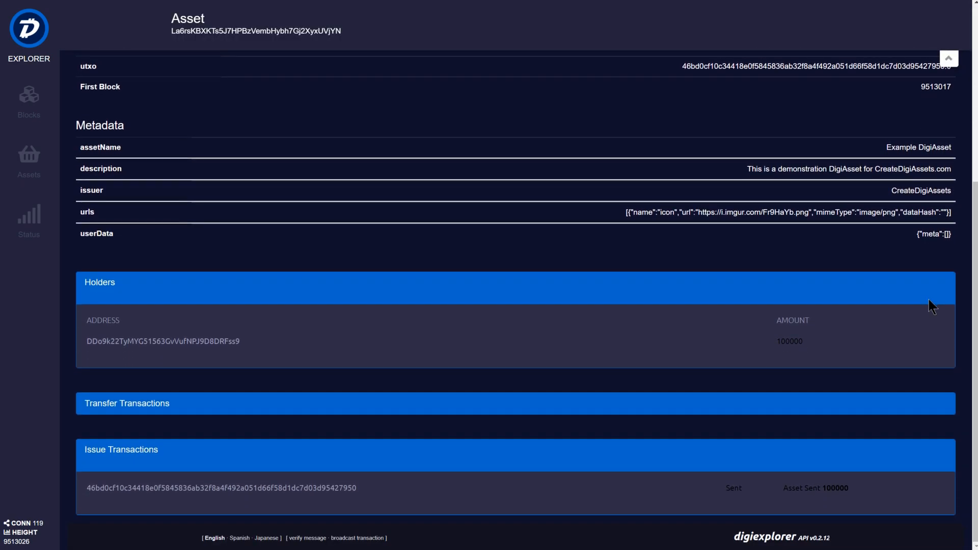
pyautogui.moveTo(131, 358)
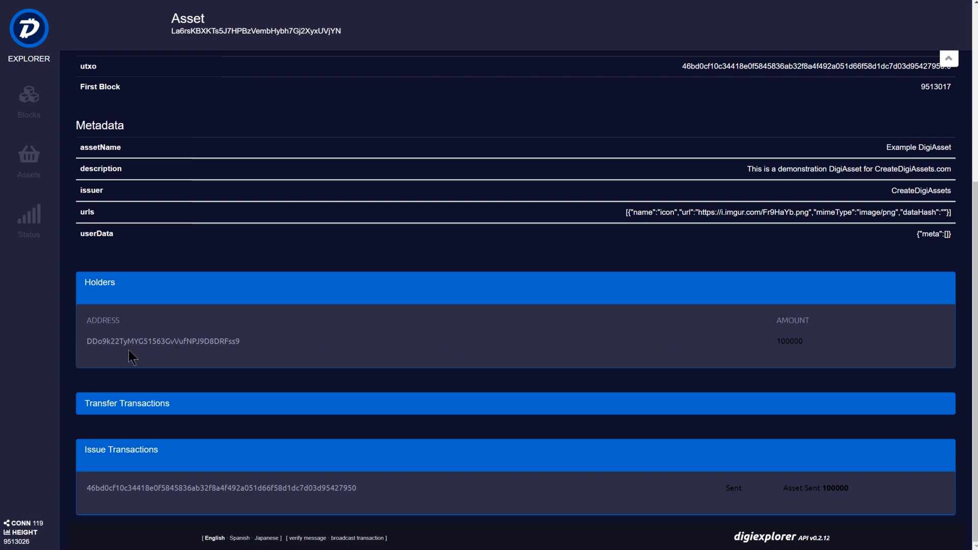
pyautogui.moveTo(593, 355)
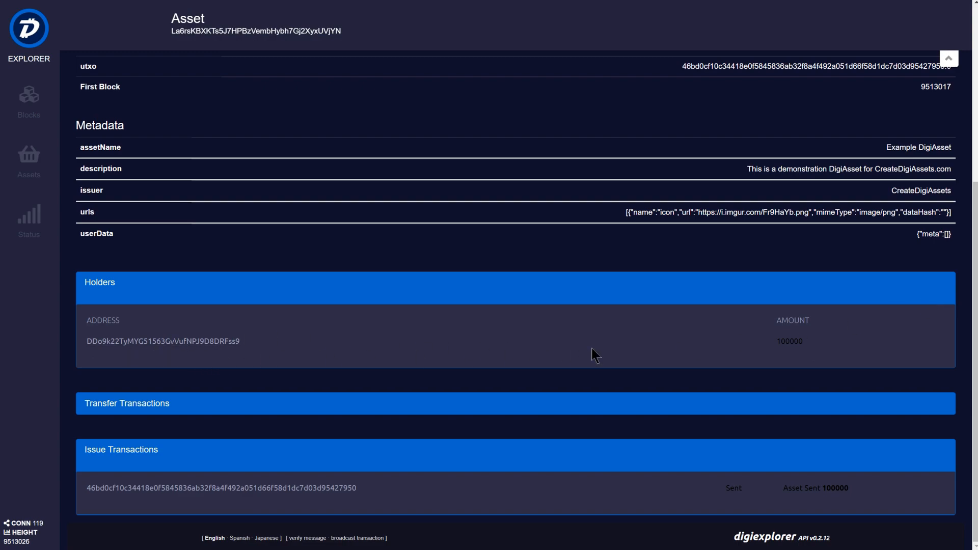
pyautogui.moveTo(796, 357)
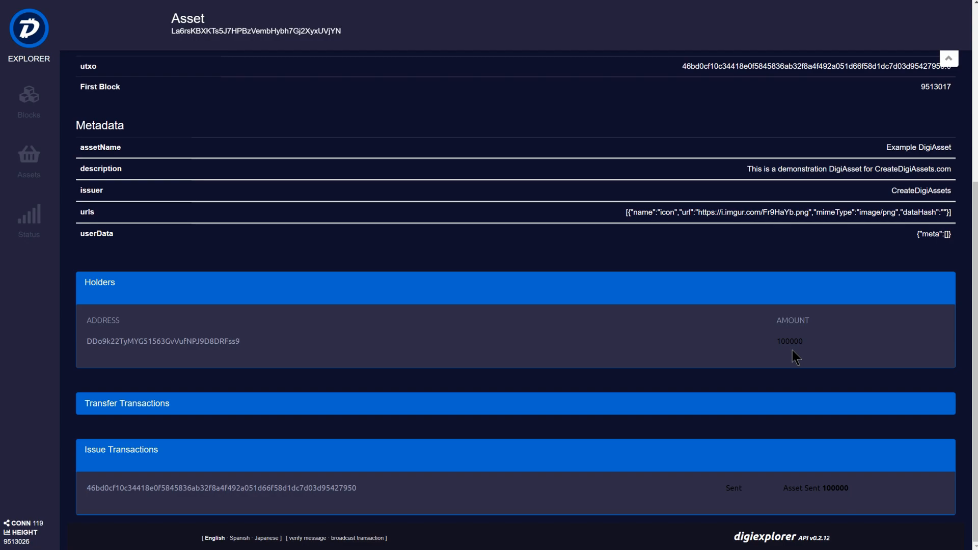